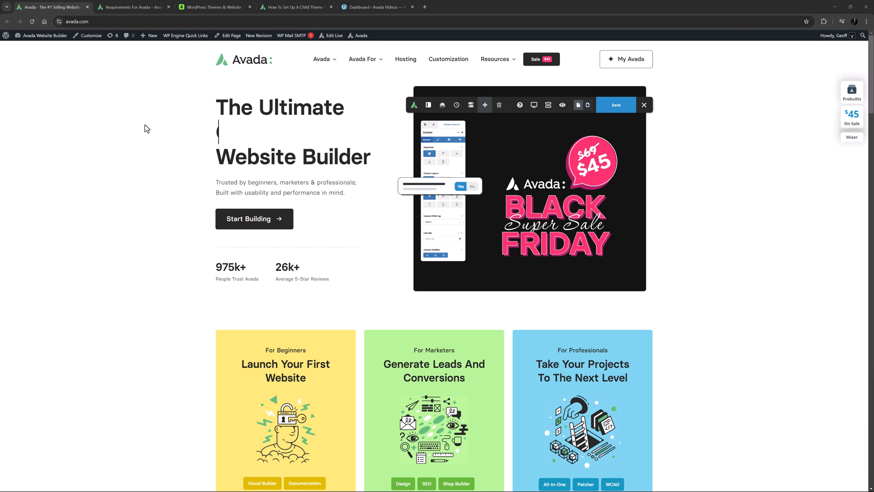
Enter search text such as 'Portfolio' and 'WordPress' before switching away.
text(Portfolio)
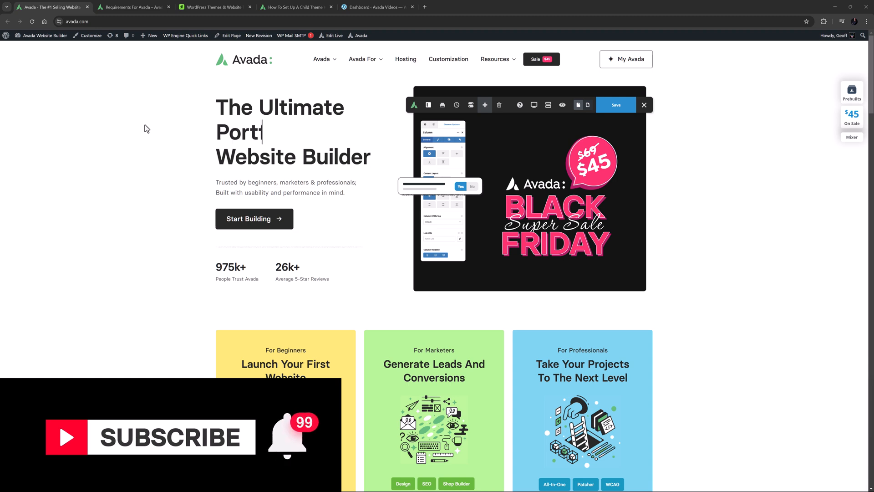
text(folio)
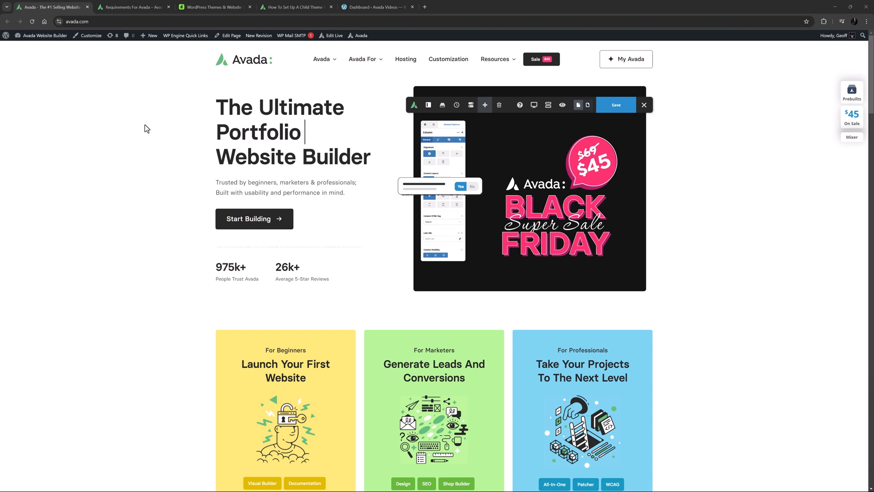
key(Backspace)
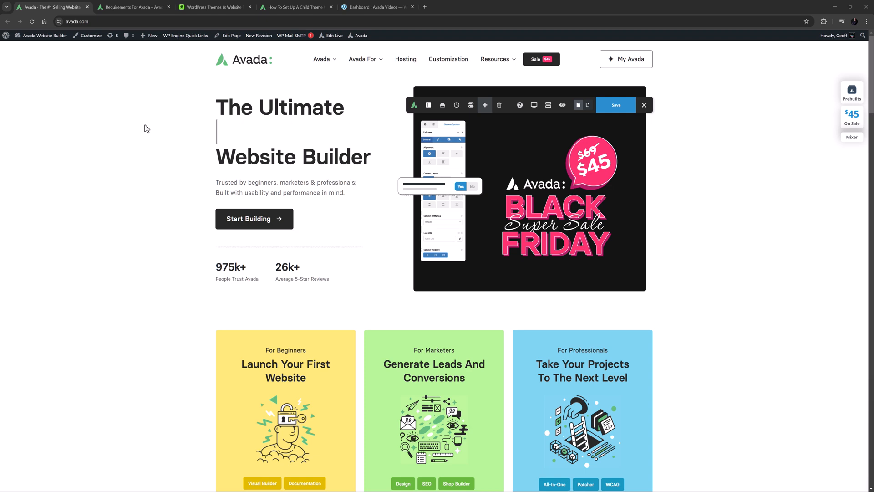
text(WordPress)
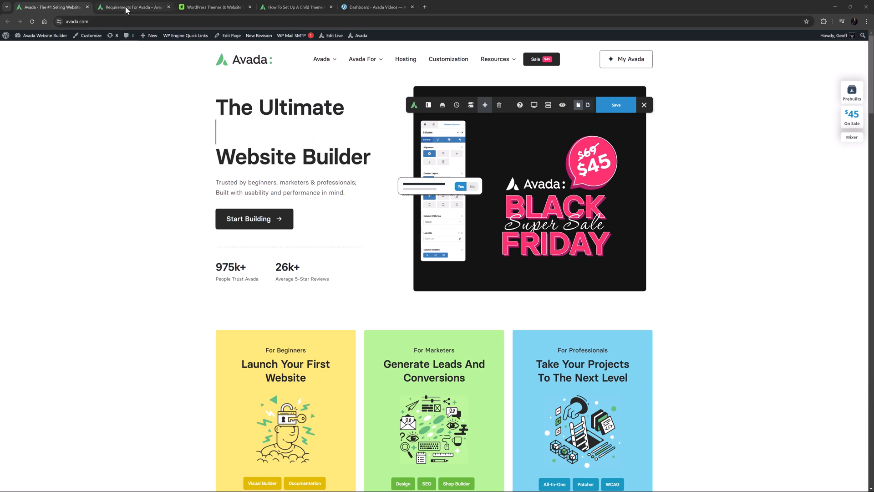
Reach the AvadaVideos account's Downloads page from the ThemeForest account menu.
click(134, 6)
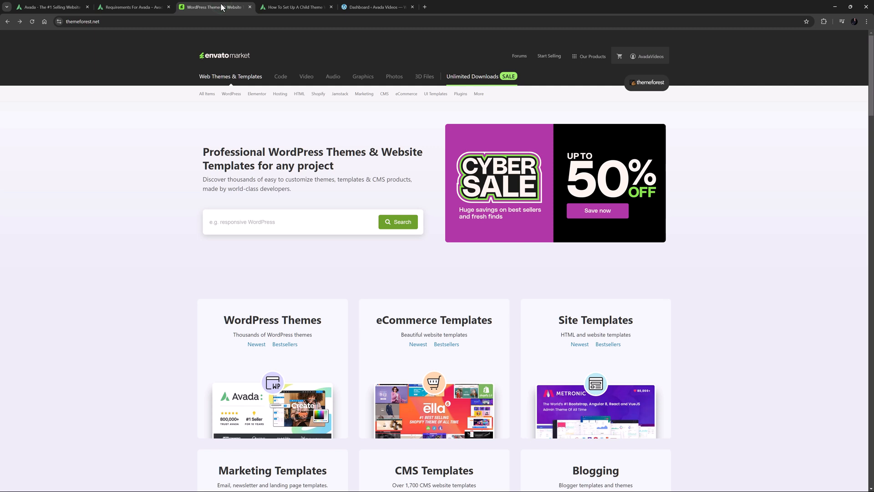
mouse_move(597, 80)
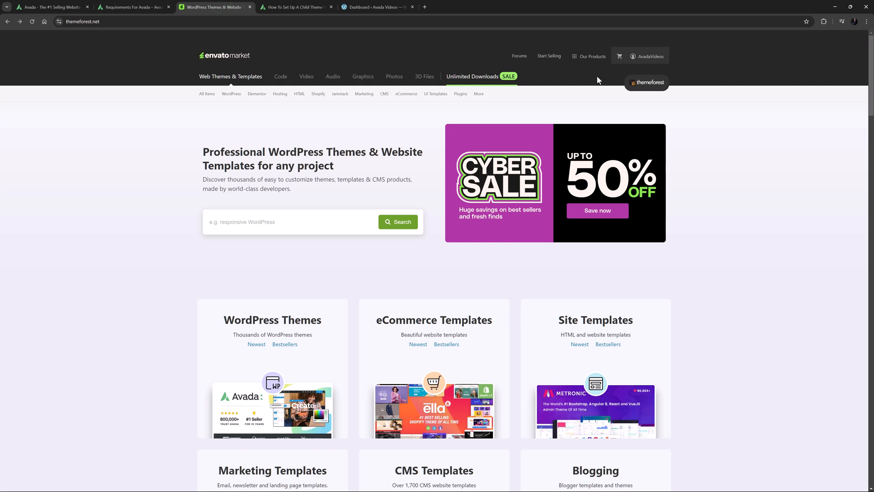
click(647, 55)
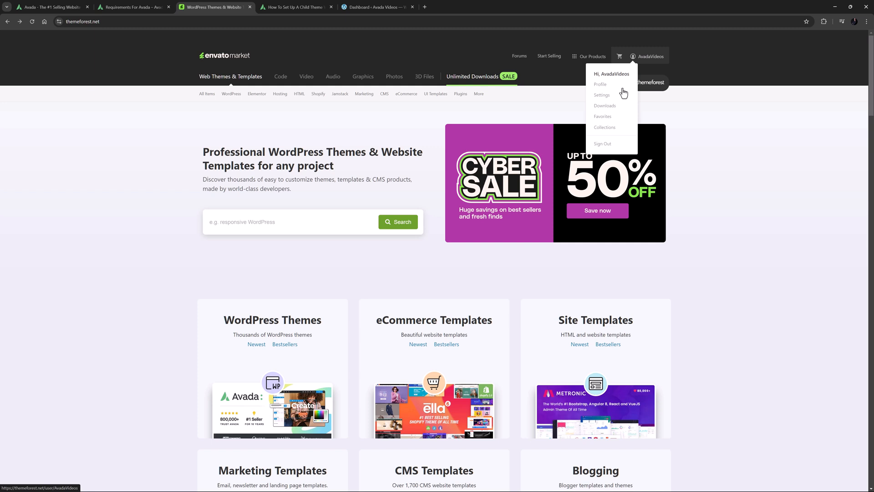
click(605, 106)
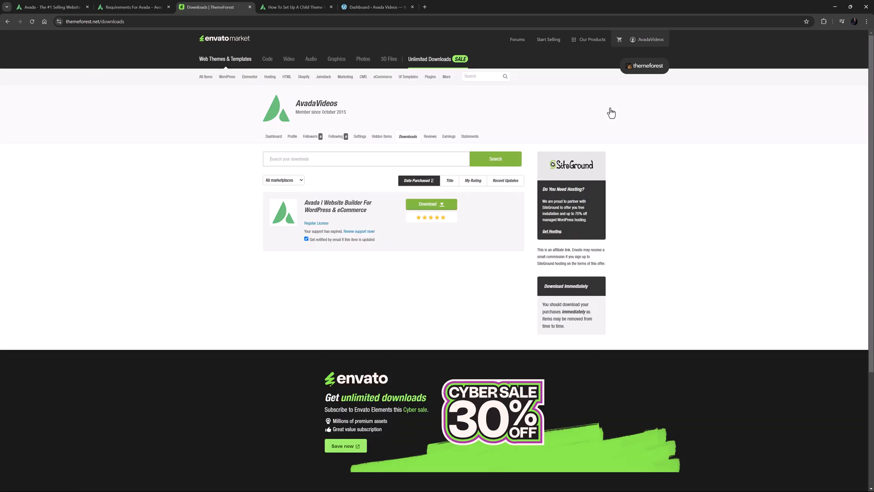
Show Avada's download file options, then move to the child theme documentation.
click(431, 203)
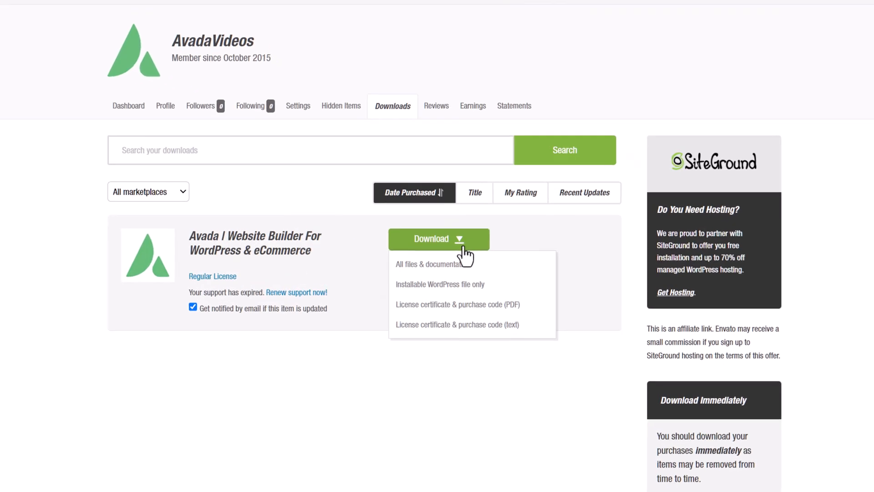
mouse_move(474, 244)
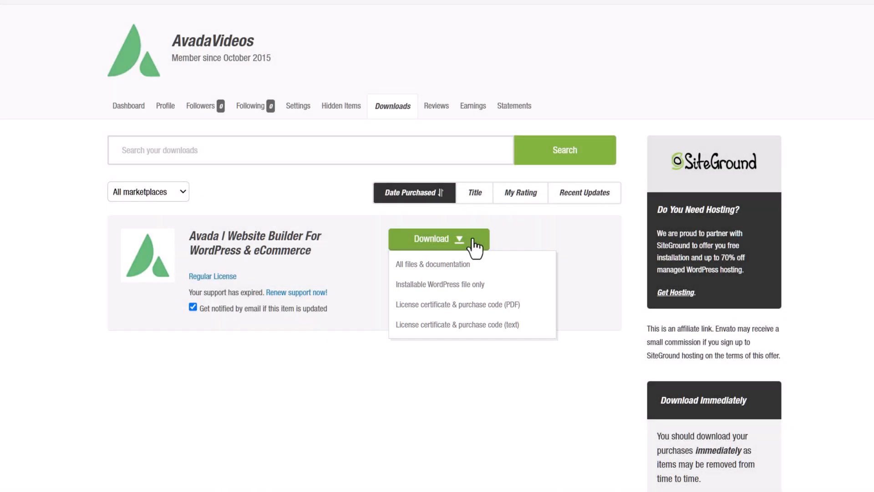
mouse_move(465, 266)
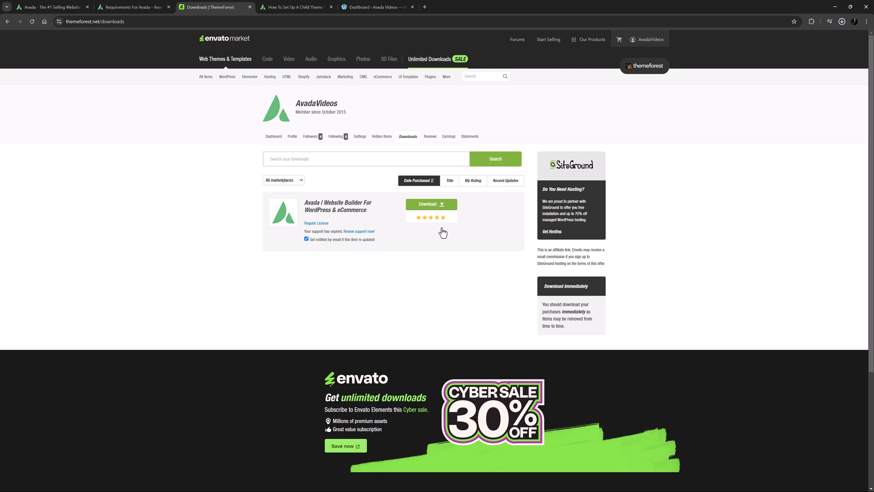
click(294, 7)
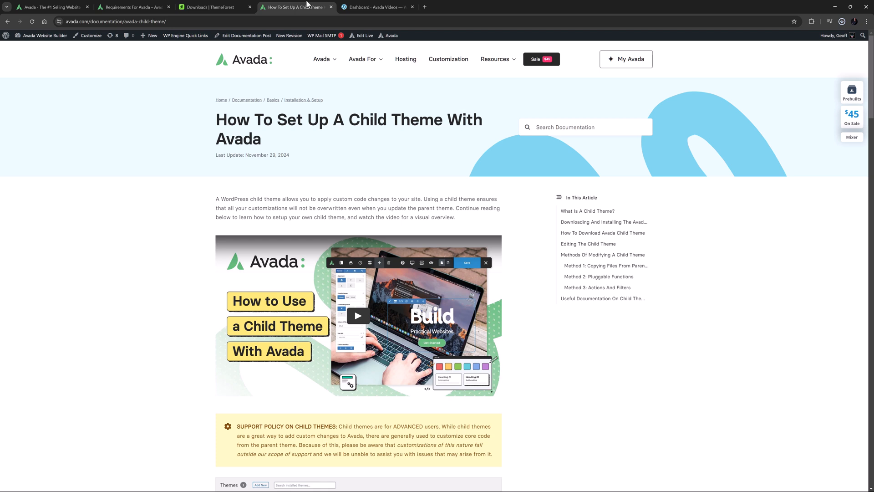
click(377, 6)
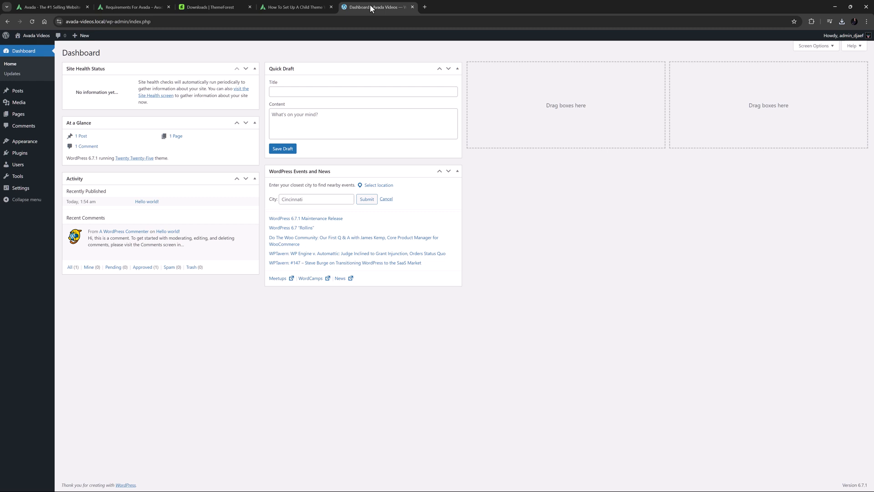
mouse_move(24, 141)
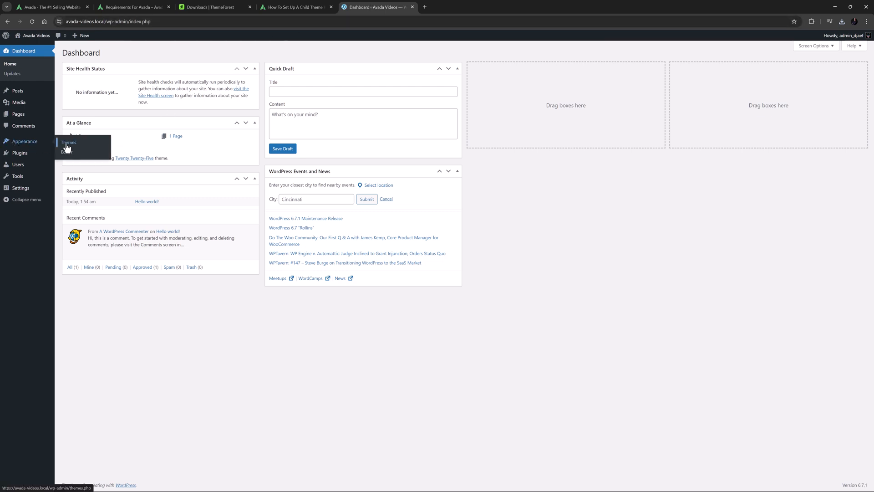
From Appearance > Themes, reach the Add Themes catalogue via Add New Theme.
click(68, 142)
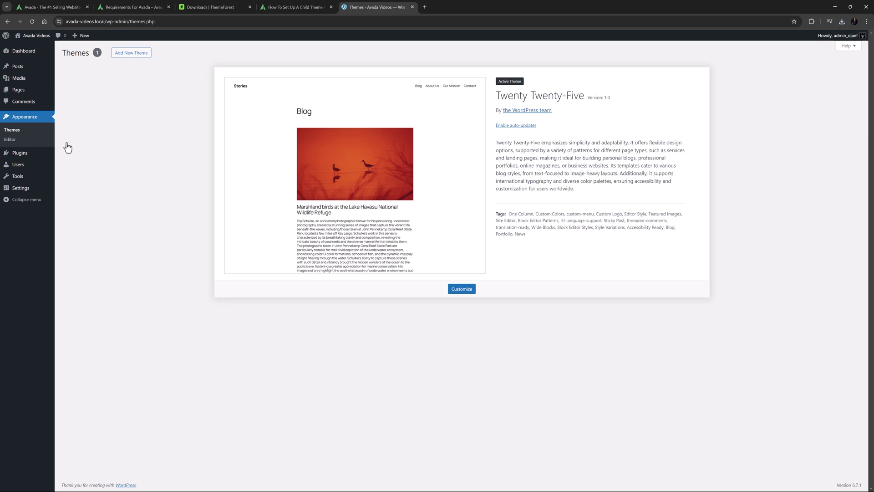
mouse_move(68, 146)
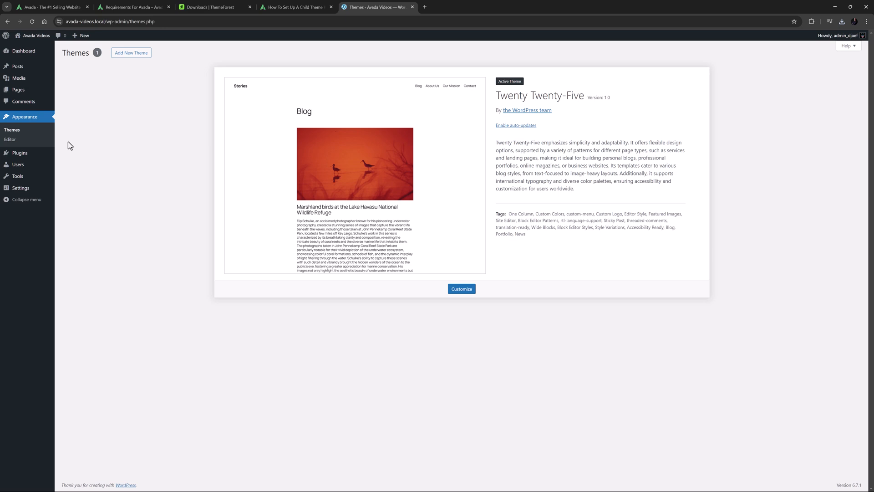
mouse_move(71, 144)
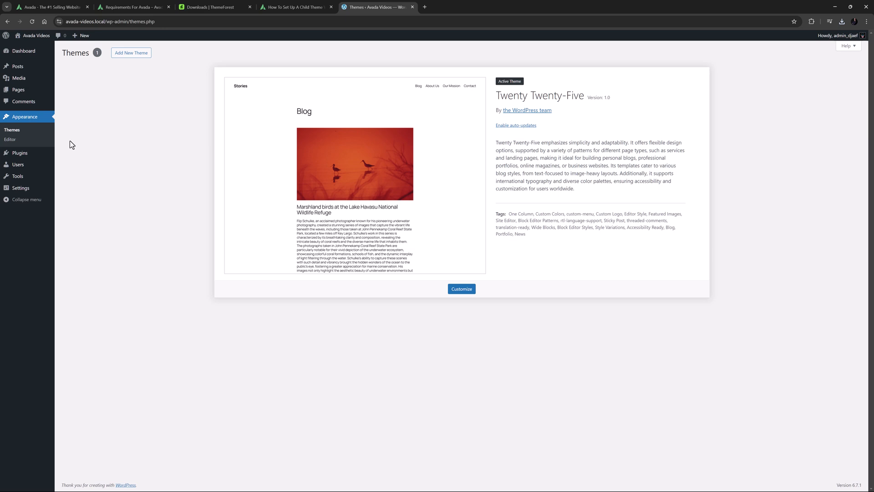
mouse_move(73, 146)
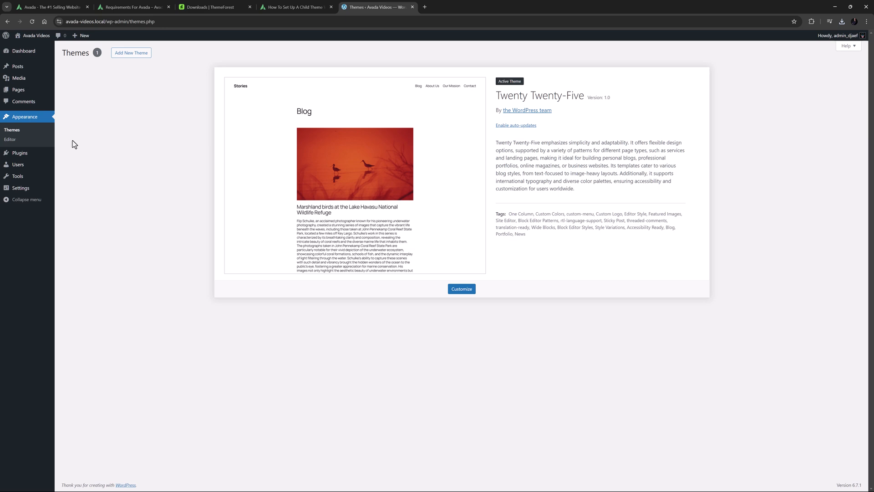
mouse_move(75, 144)
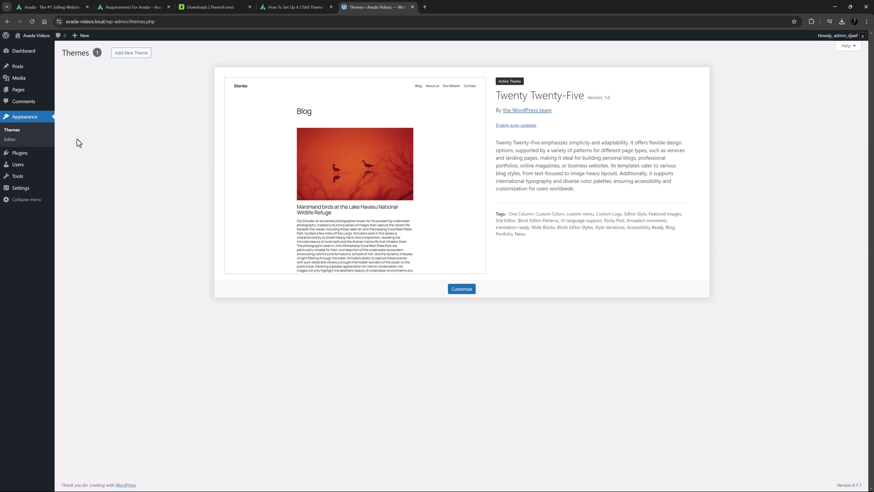
mouse_move(82, 140)
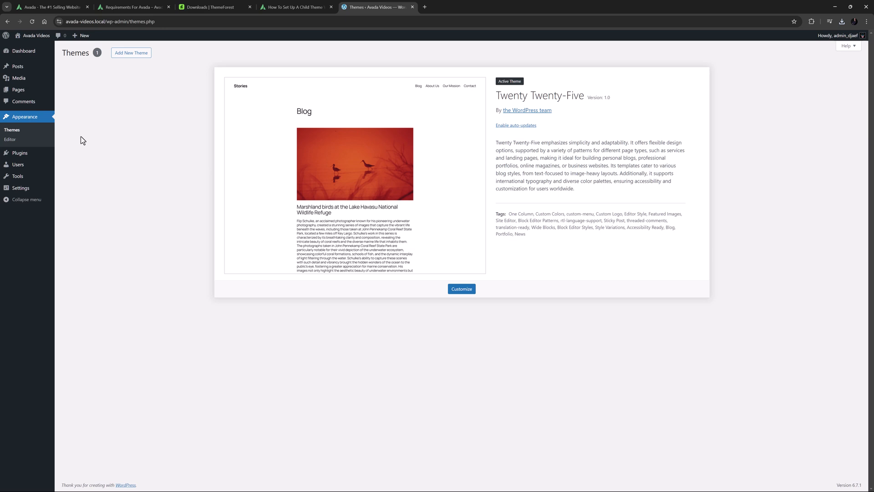
click(131, 53)
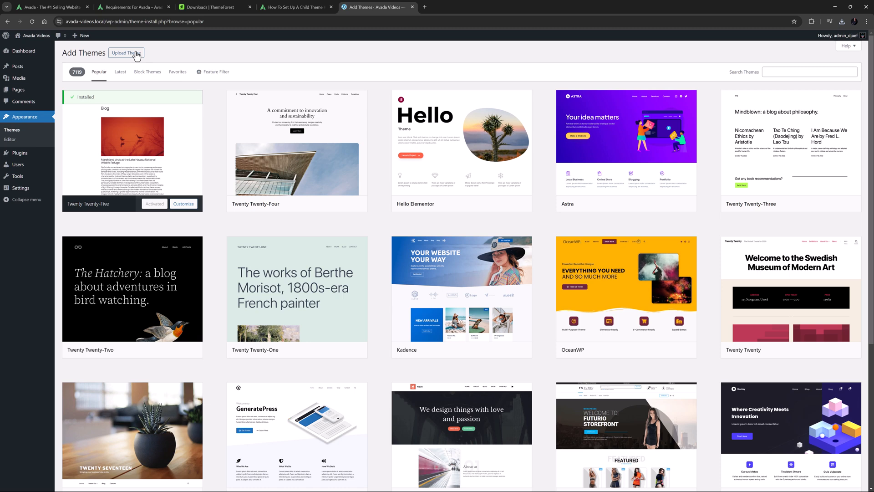
Upload the themeforest Avada zip from Downloads and install it with Install Now.
click(125, 53)
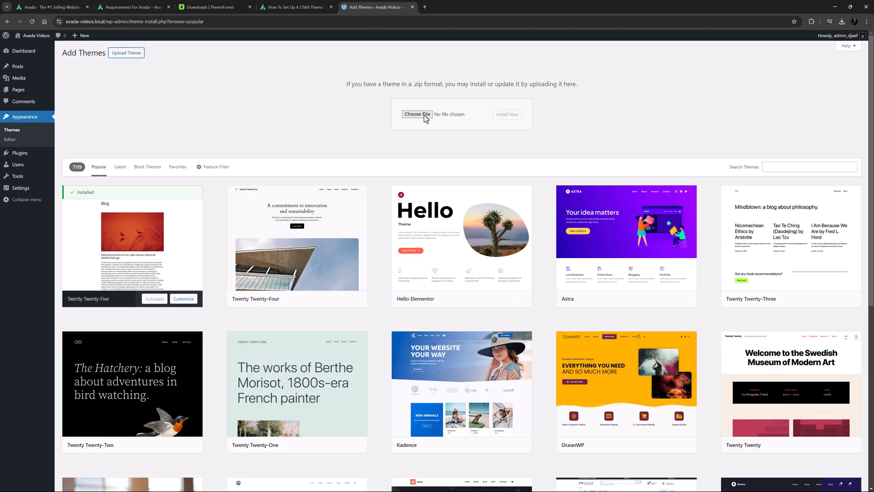
click(415, 114)
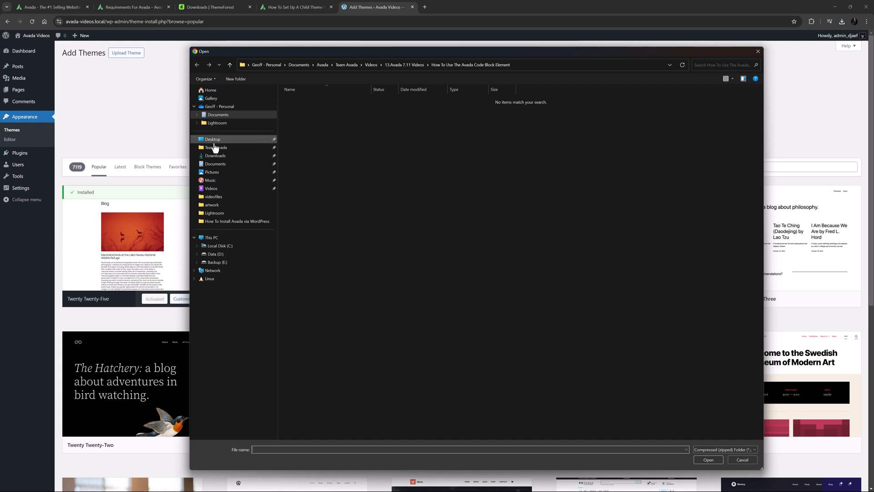
click(214, 156)
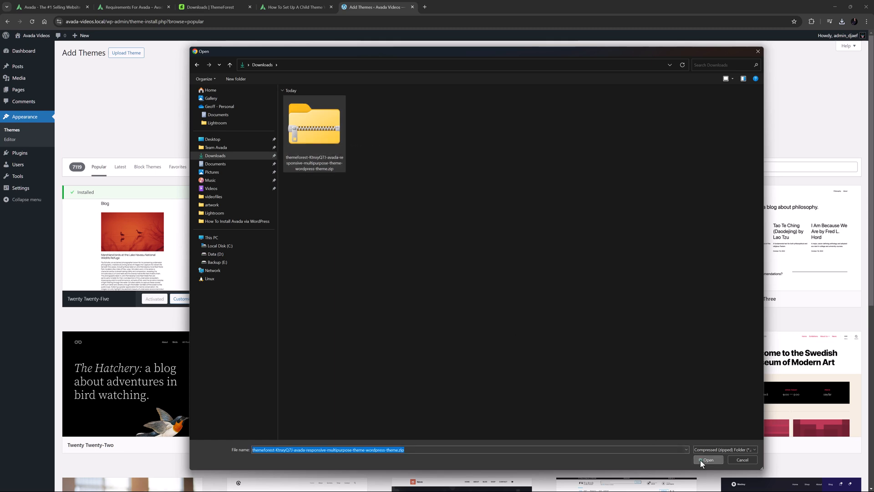
click(708, 459)
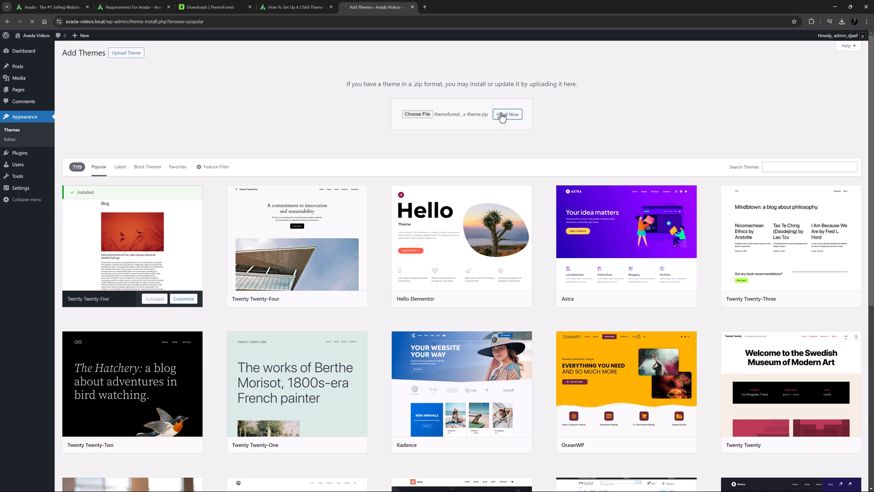
click(506, 115)
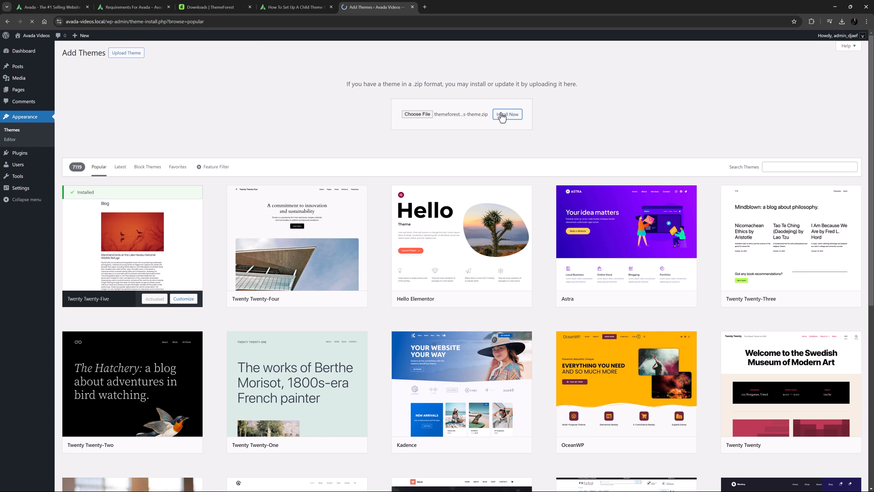
click(507, 115)
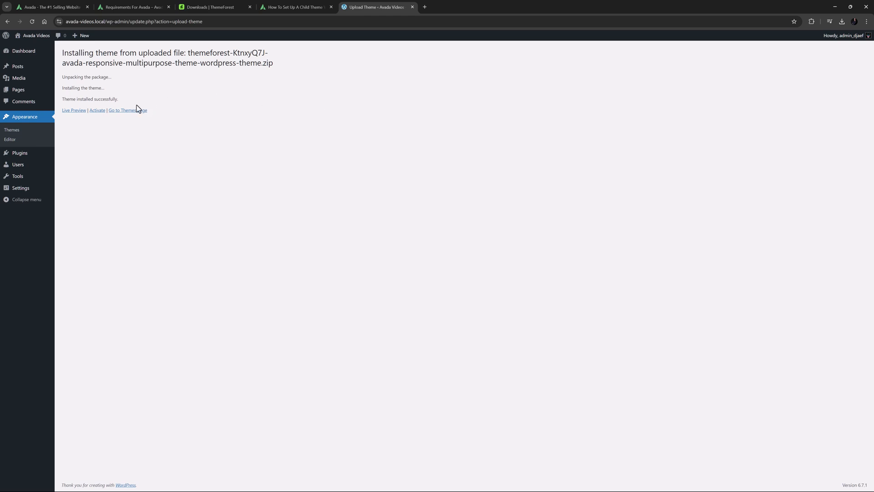
Activate the newly installed Avada theme.
click(97, 110)
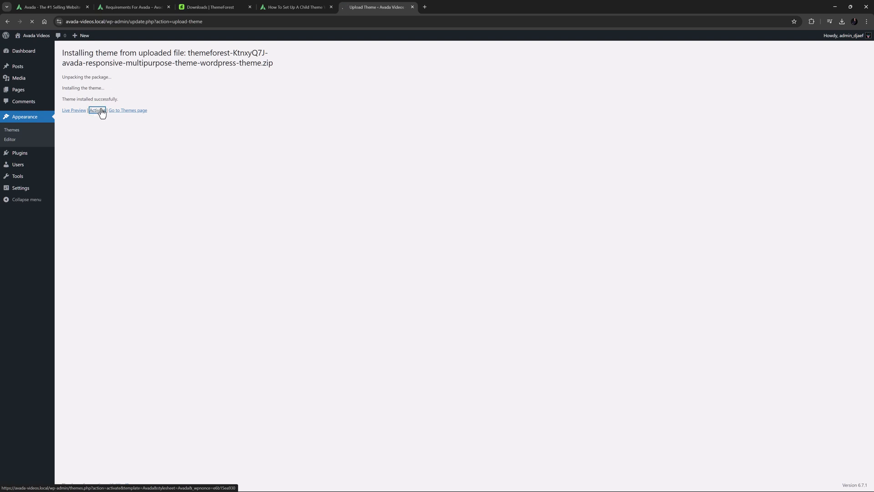
click(98, 110)
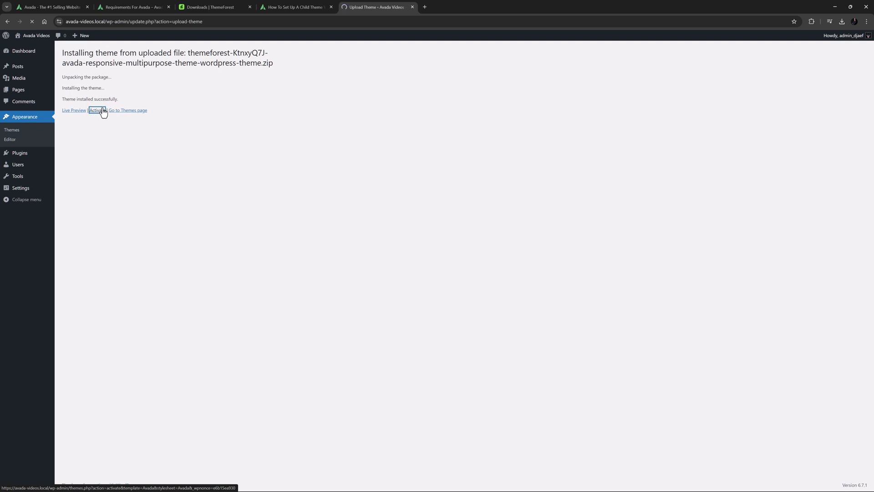
click(98, 110)
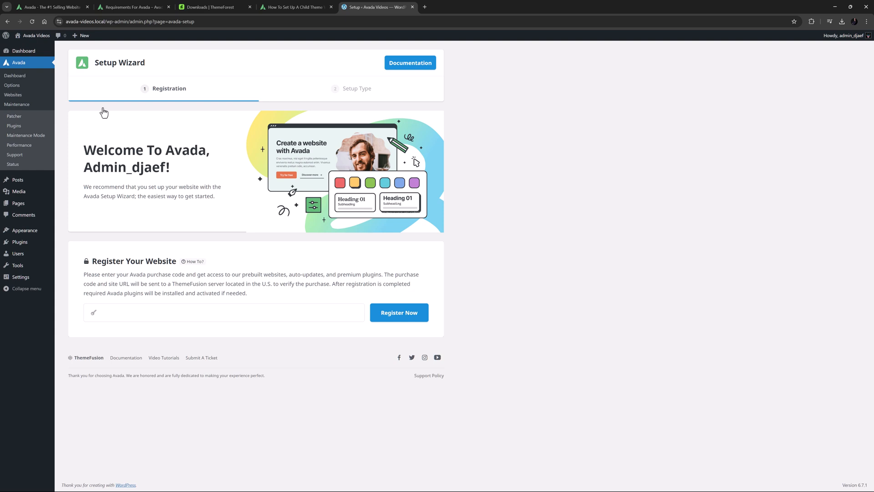
Register the website with the purchase code and continue to the setup type step.
click(223, 312)
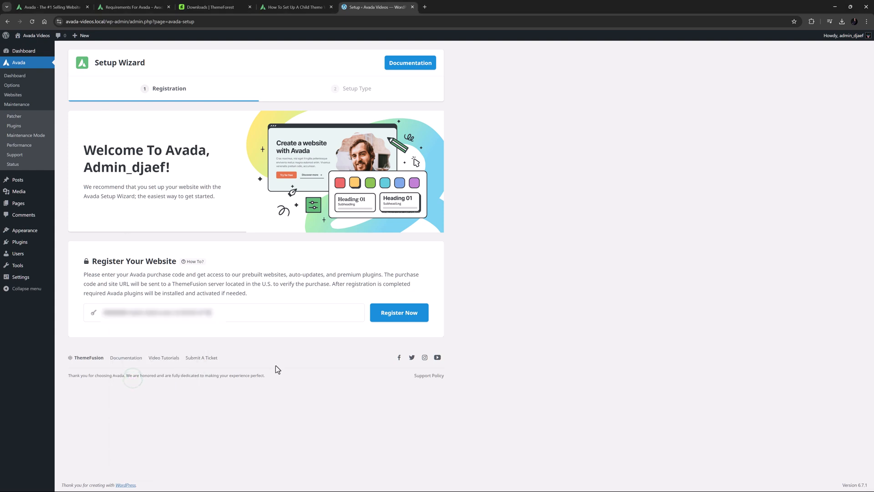
click(398, 312)
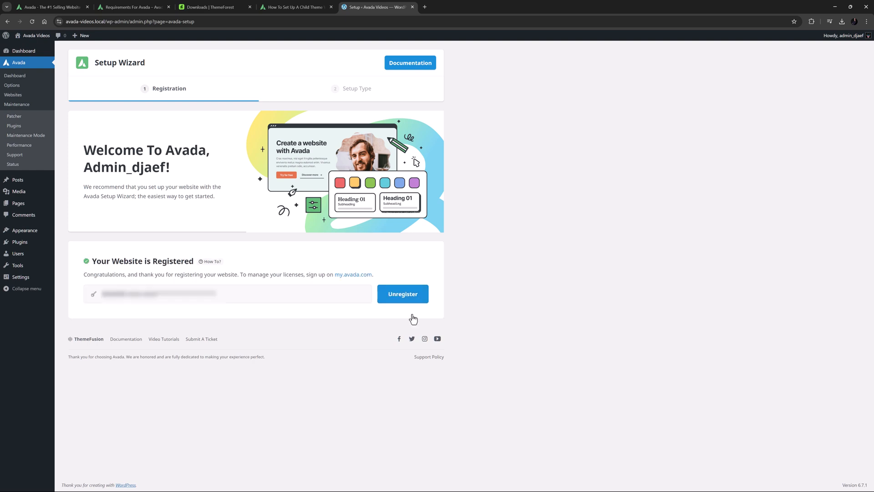
mouse_move(413, 318)
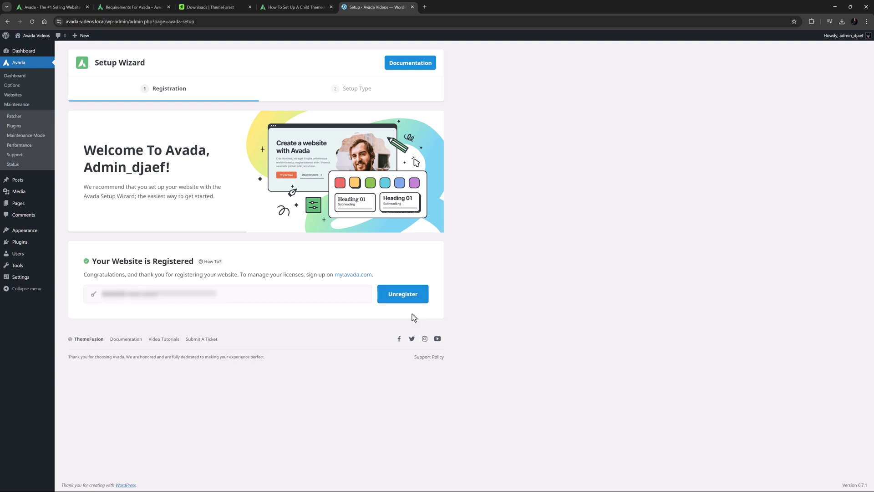
click(402, 294)
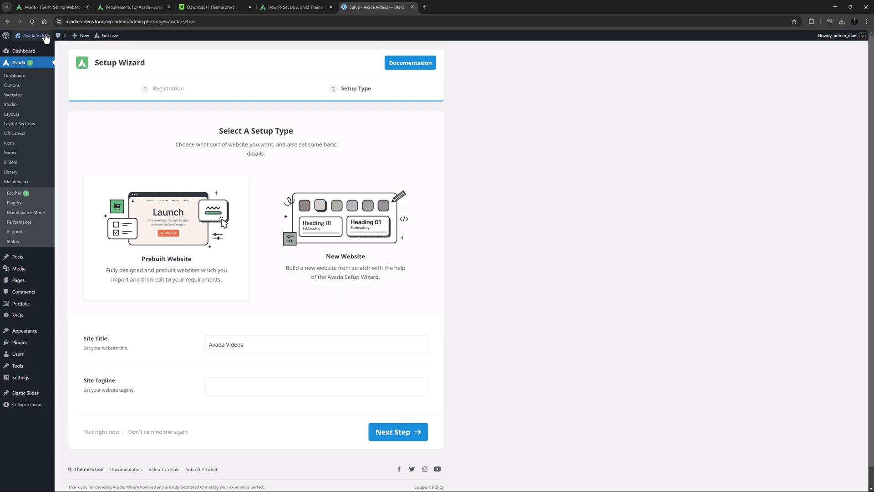
mouse_move(35, 36)
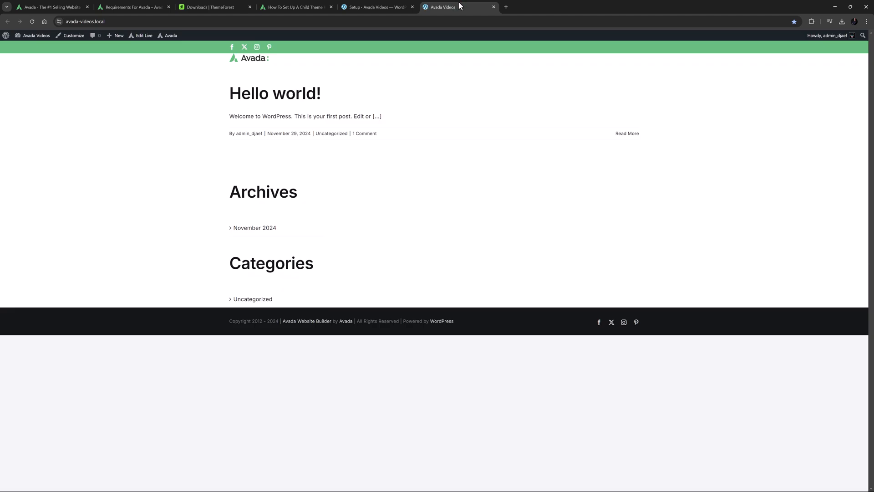
Return from the live site tab to the Avada Setup Wizard's Setup Type step.
click(376, 6)
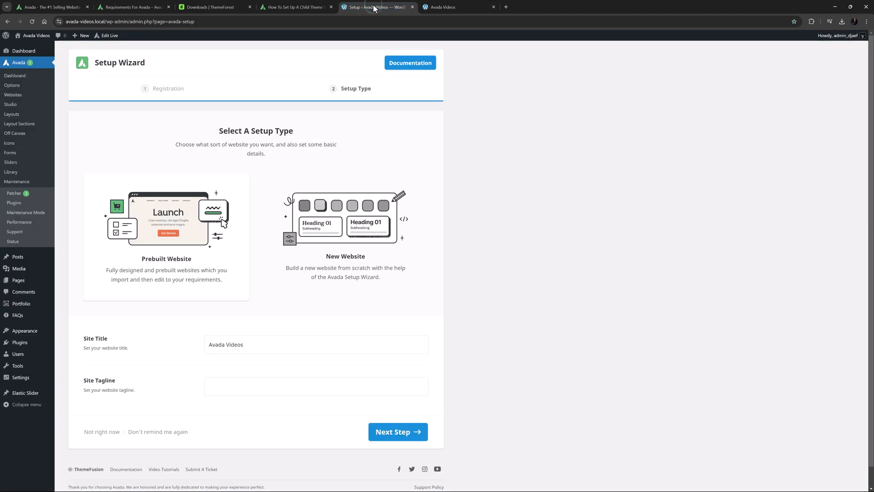